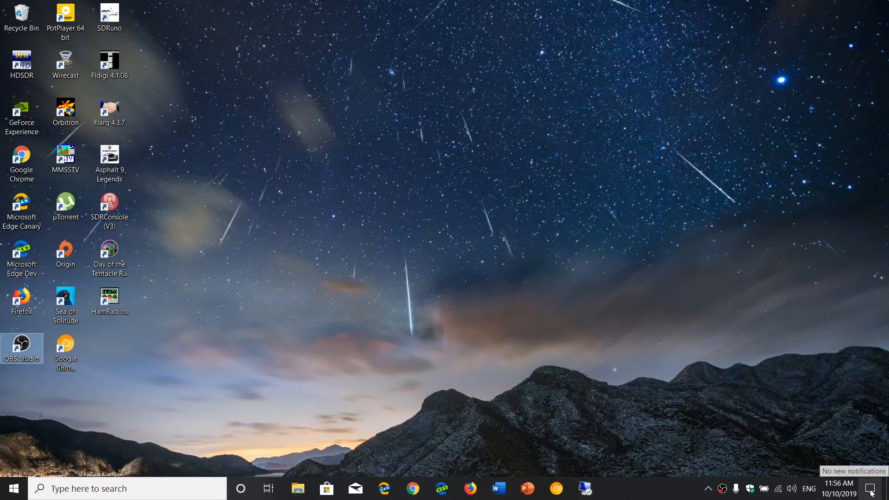
Open Windows Settings from the Start menu and go to Accounts
left_click(871, 488)
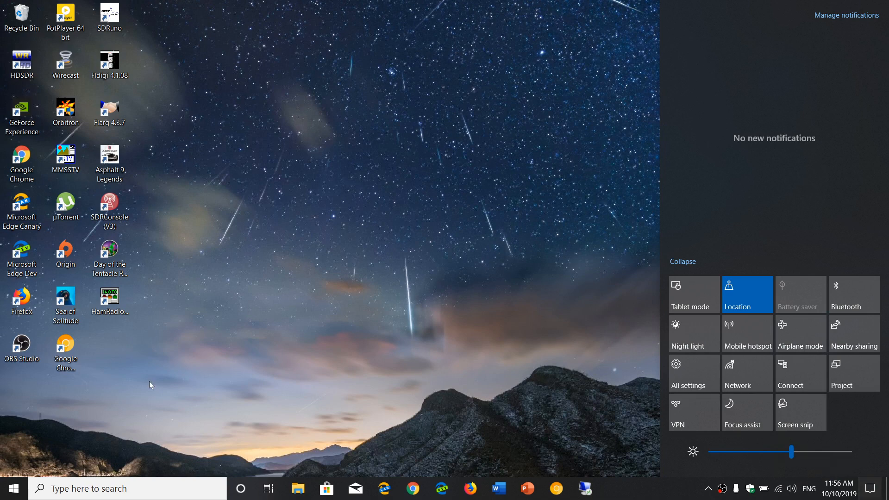
mouse_move(13, 488)
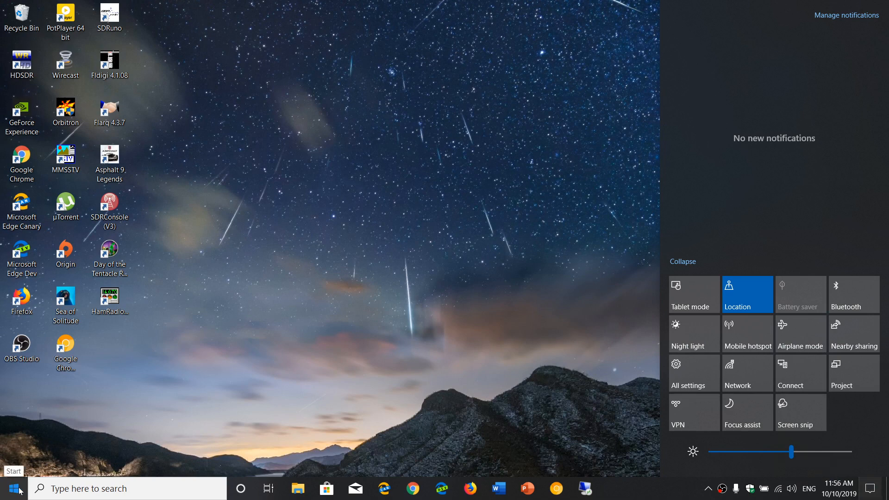
left_click(12, 488)
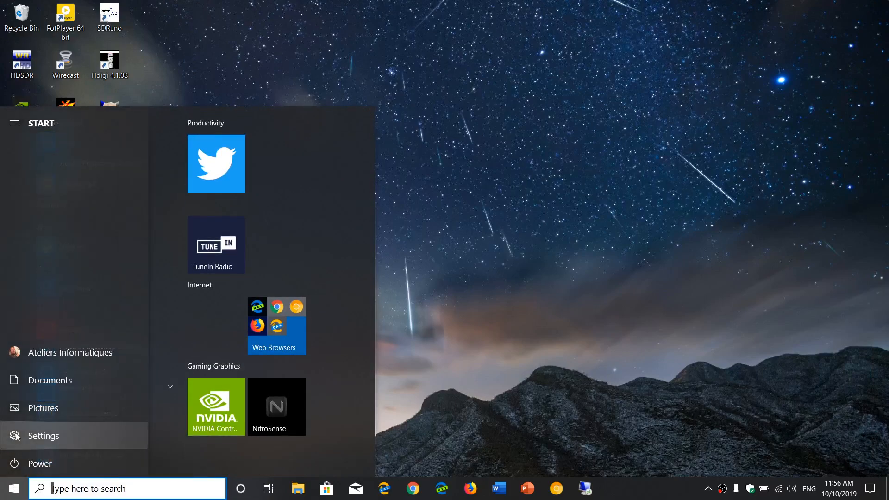
left_click(43, 435)
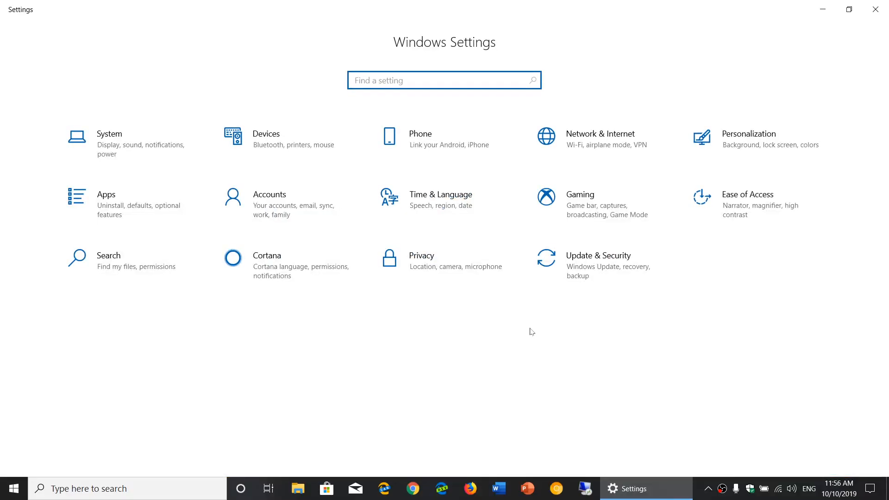
left_click(269, 199)
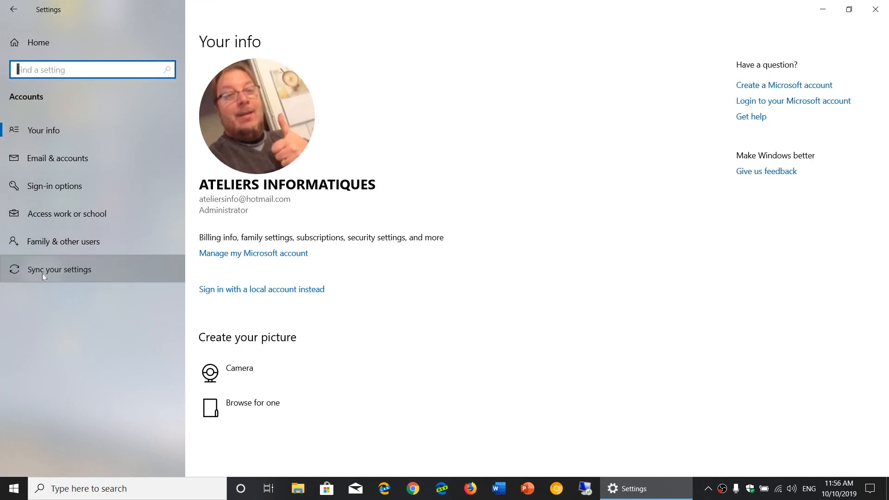
Open 'Sync your settings' and switch the Sync settings toggle Off
left_click(60, 269)
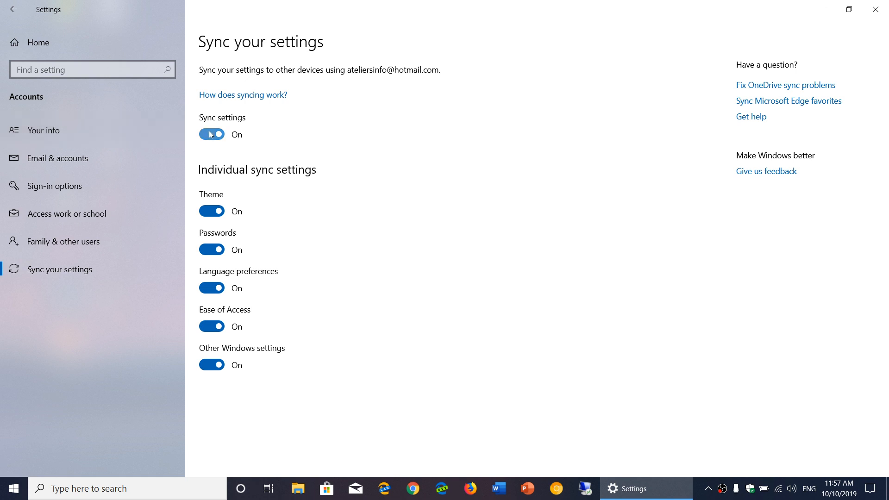
left_click(211, 134)
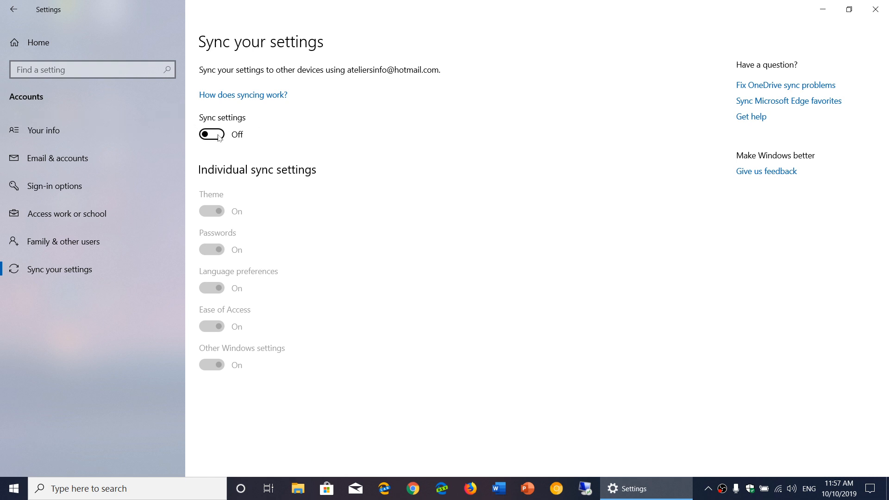
Toggle Sync settings on, off, then on again, leaving it On
left_click(212, 134)
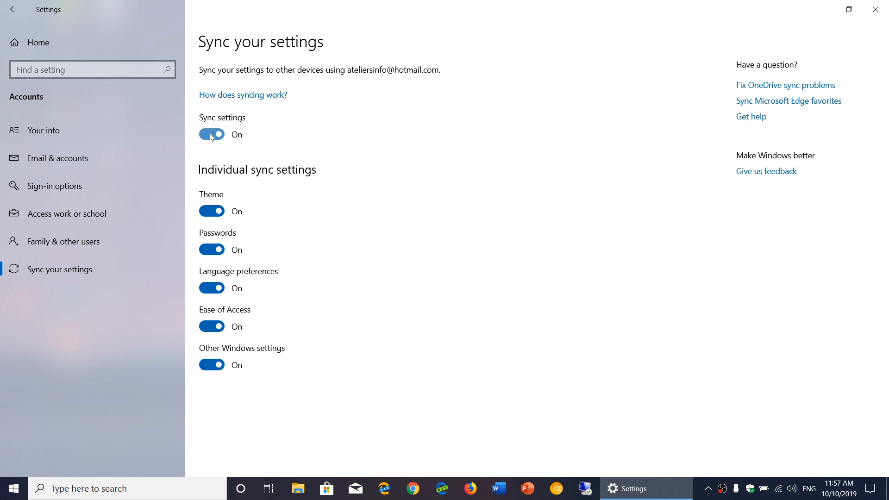
left_click(211, 134)
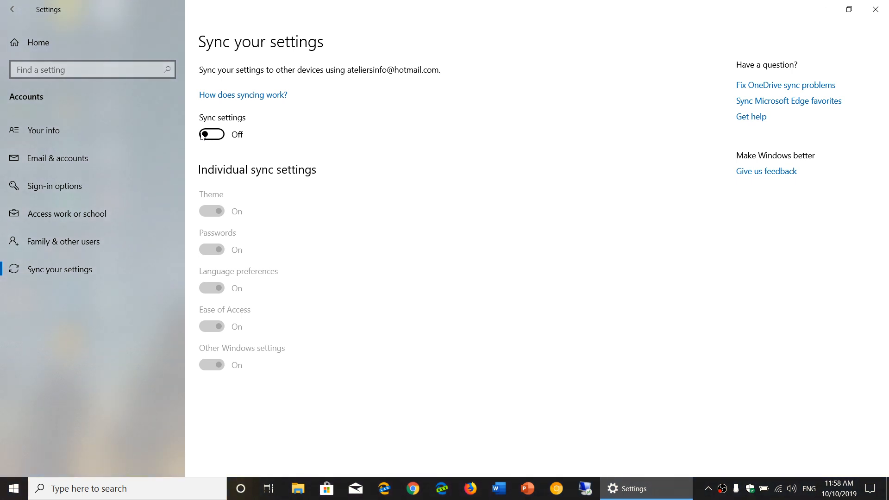
left_click(212, 134)
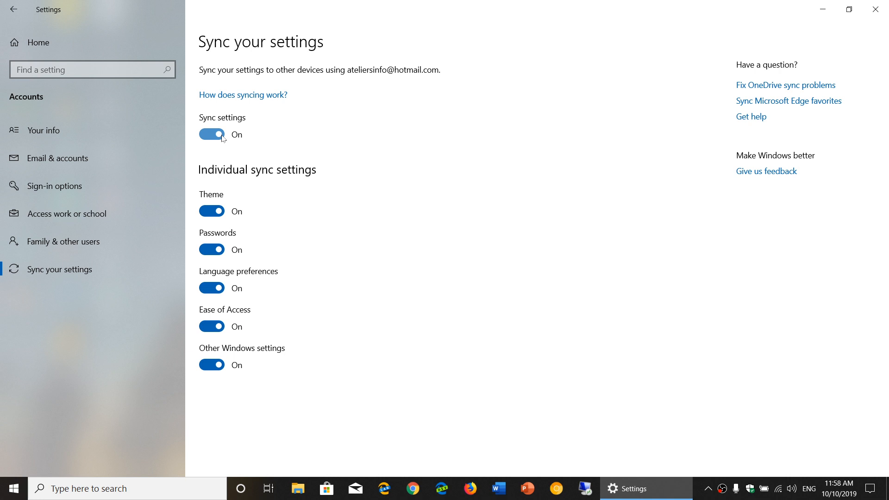
mouse_move(463, 150)
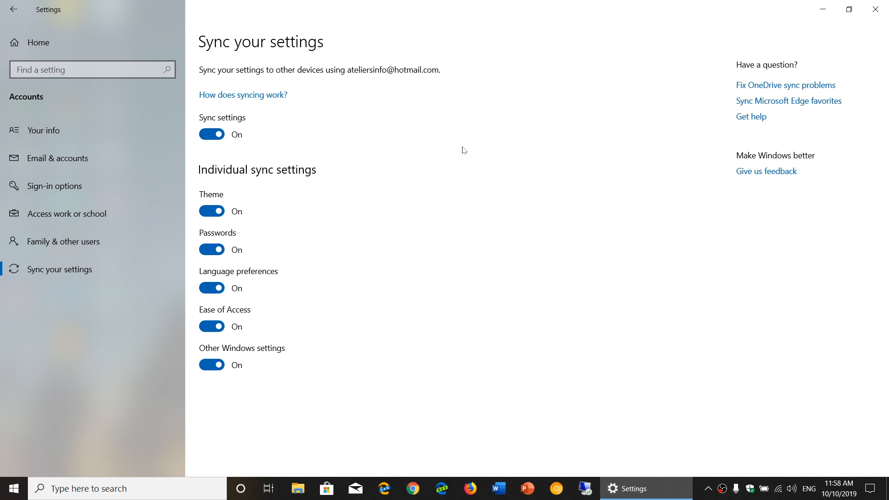